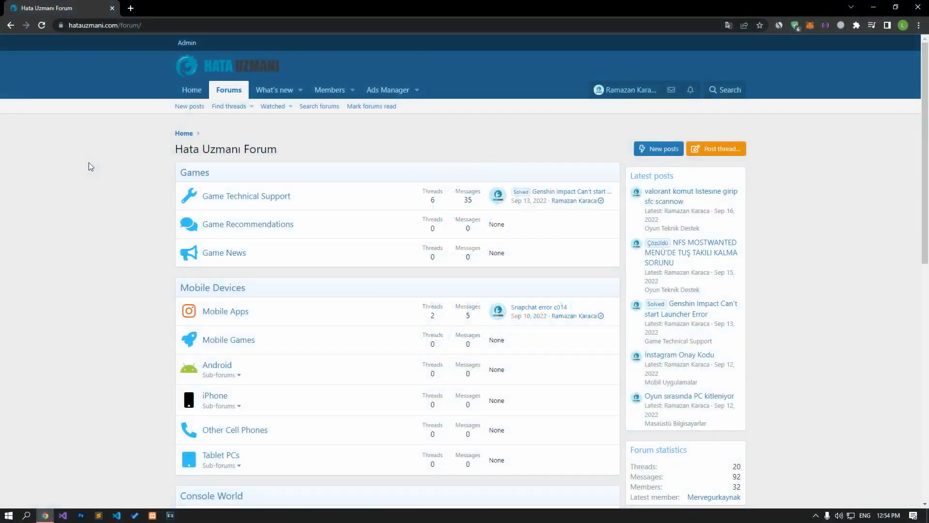
Start downloading the runtime installers from the article's section 1 links.
scroll("down", 3)
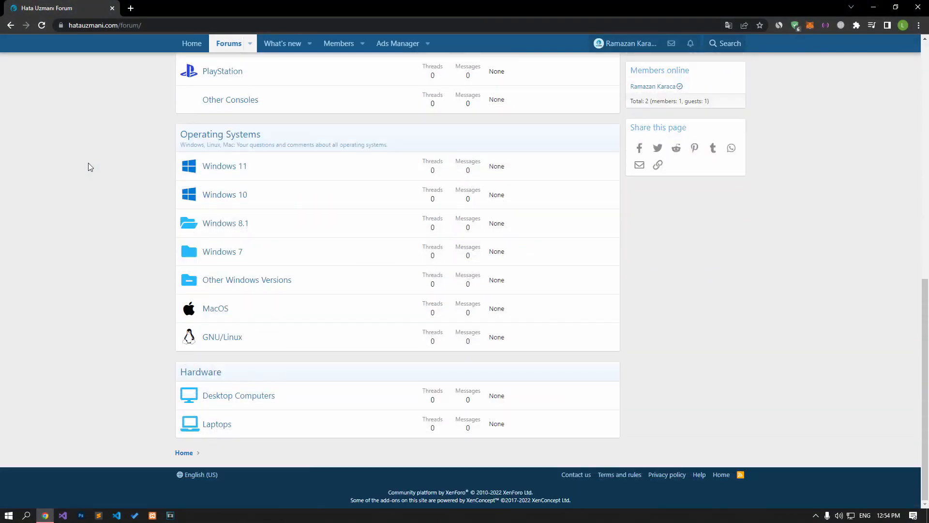
scroll("up", 3)
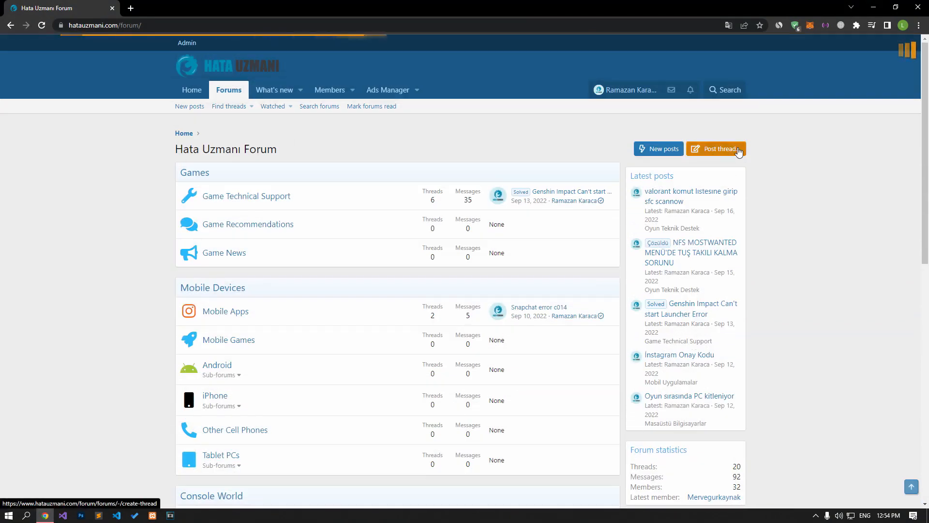
left_click(716, 149)
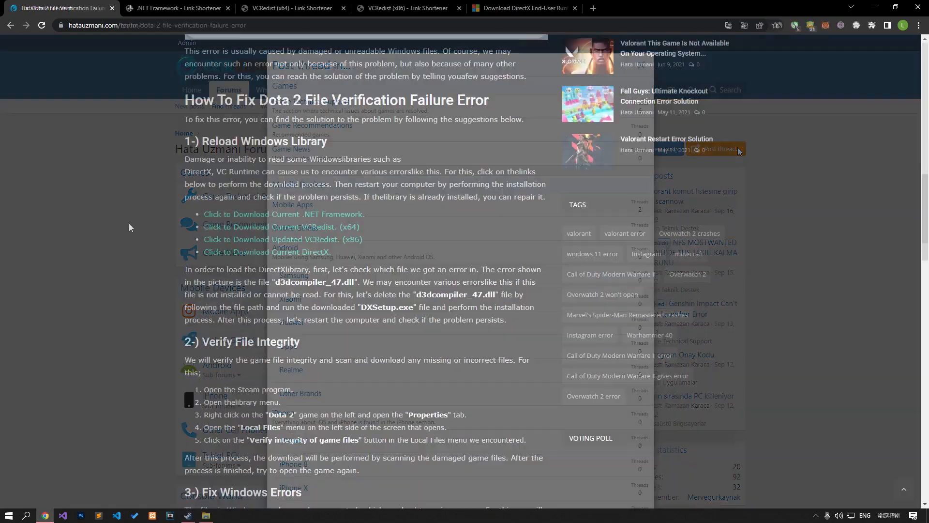
scroll("down", 3)
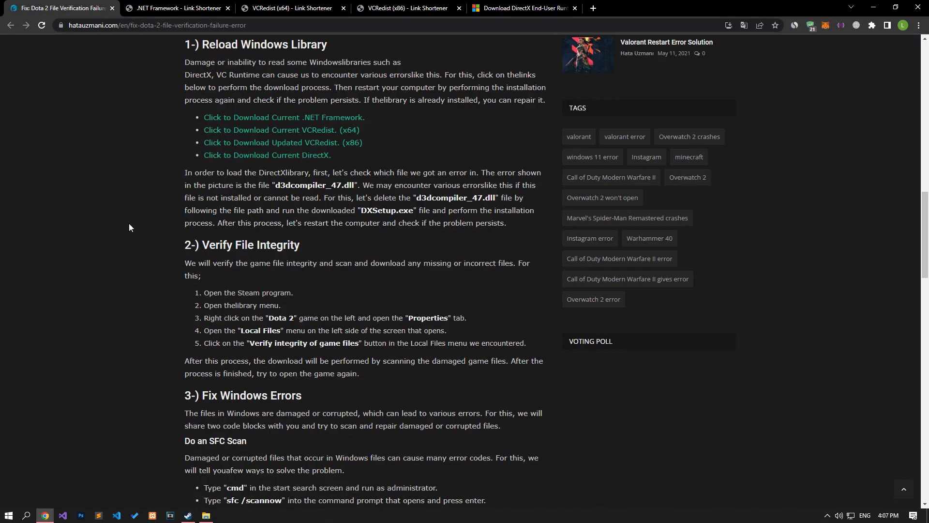
mouse_move(280, 129)
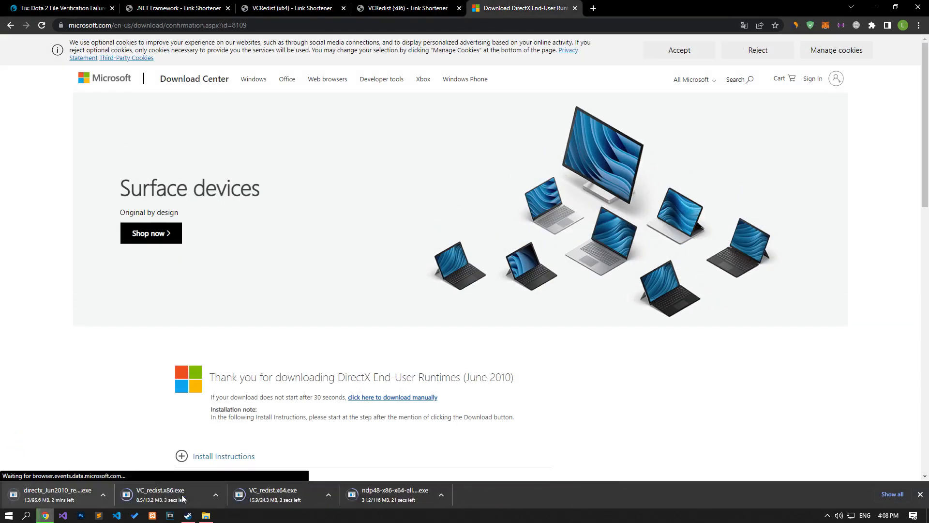
Run VC_redist.x86.exe, accept the license, install the 2015-2022 x86 redistributable and close it.
left_click(160, 490)
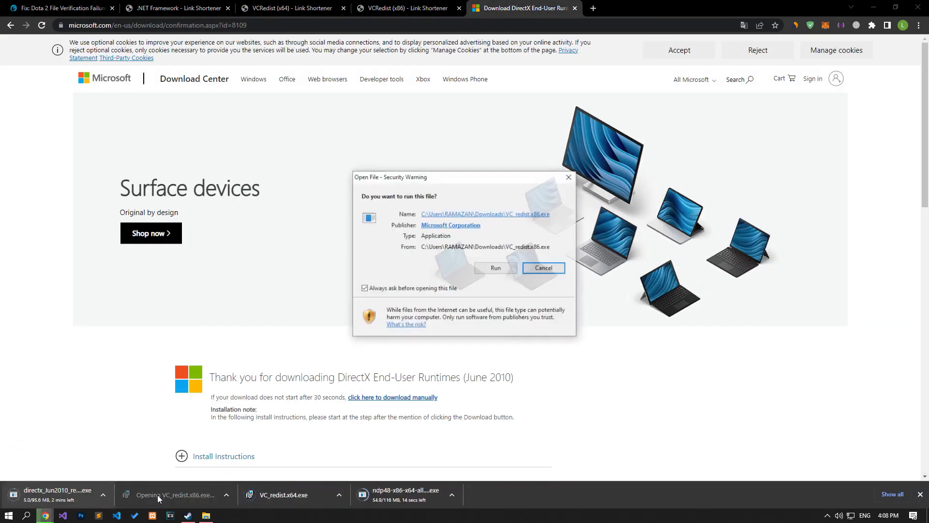
left_click(496, 268)
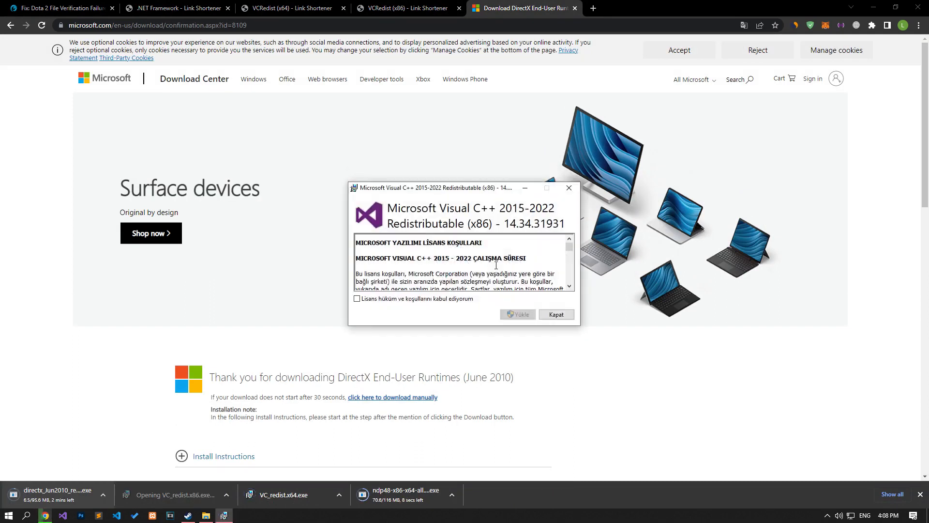
left_click(516, 314)
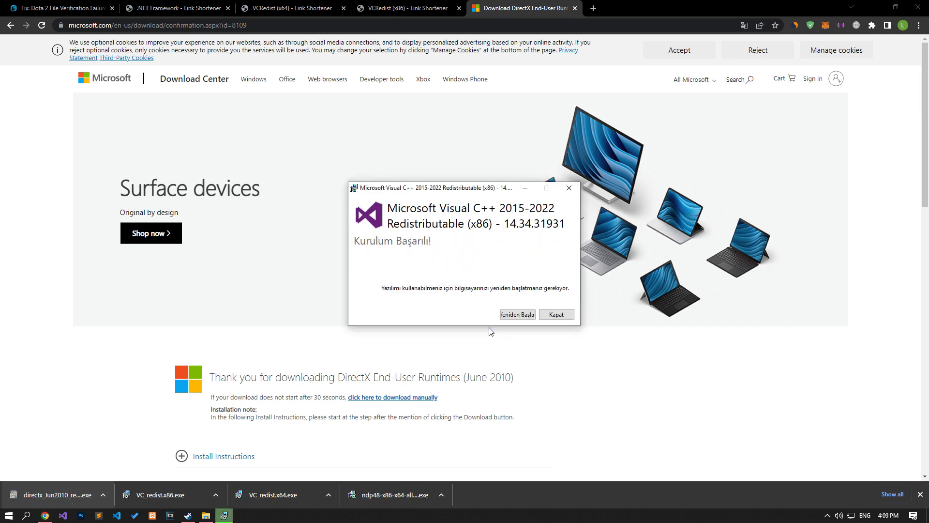
left_click(556, 313)
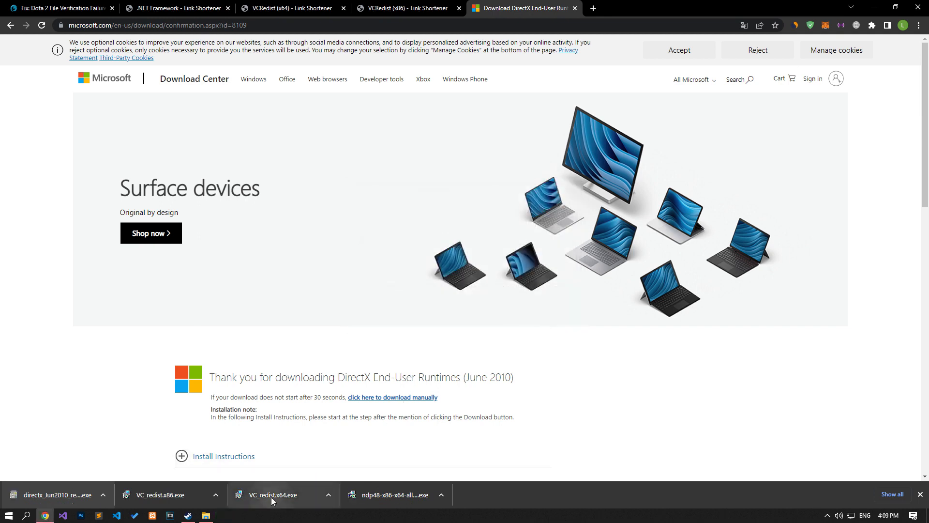
Run VC_redist.x64.exe, accept the license, install the 2015-2022 x64 redistributable and close it.
left_click(271, 495)
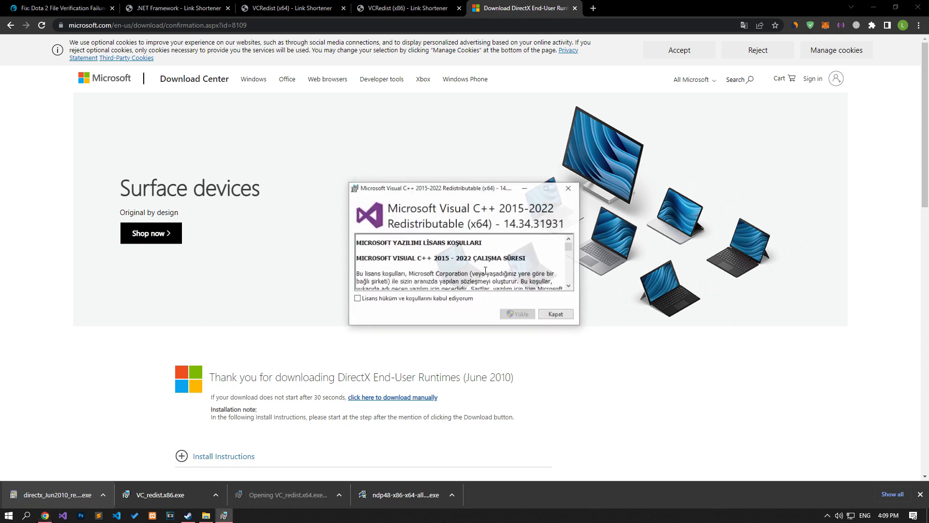
left_click(517, 314)
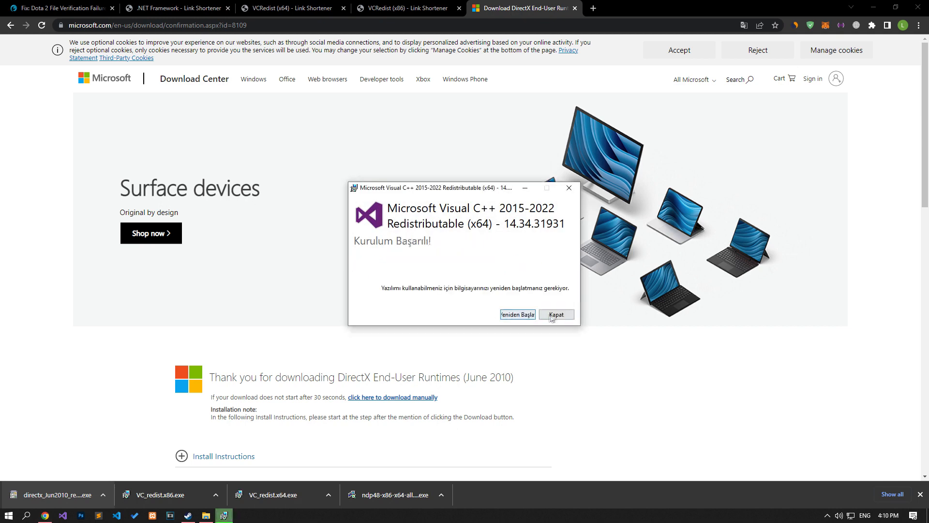
left_click(556, 314)
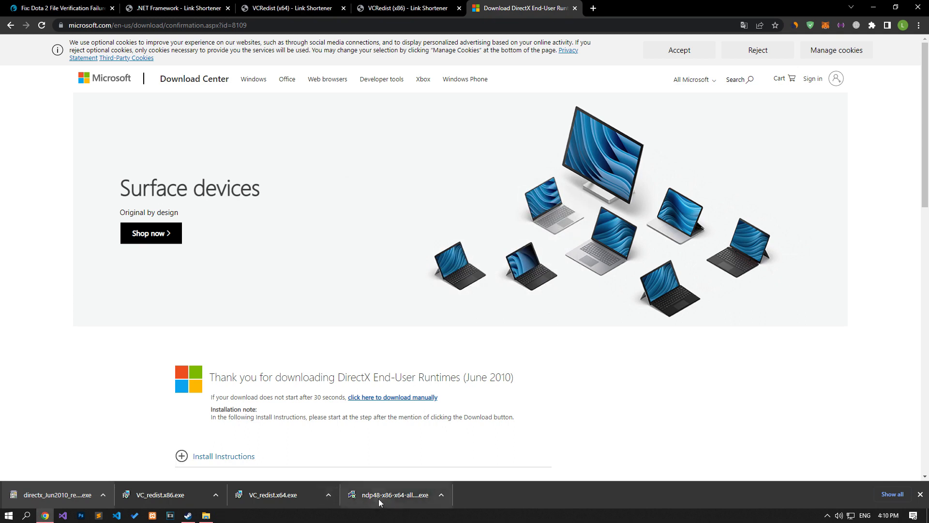
Run the ndp48 installer and dismiss its '.NET Framework 4.8 already installed' notice.
left_click(395, 494)
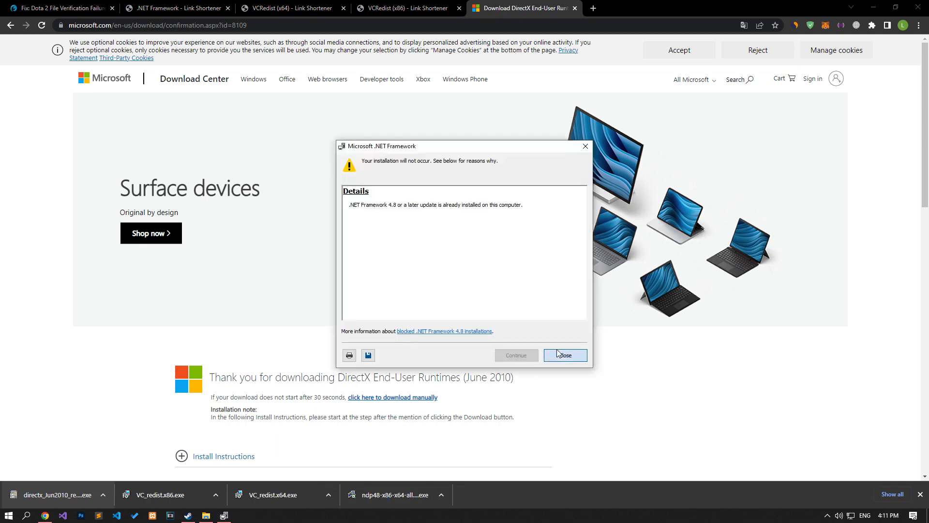
left_click(564, 356)
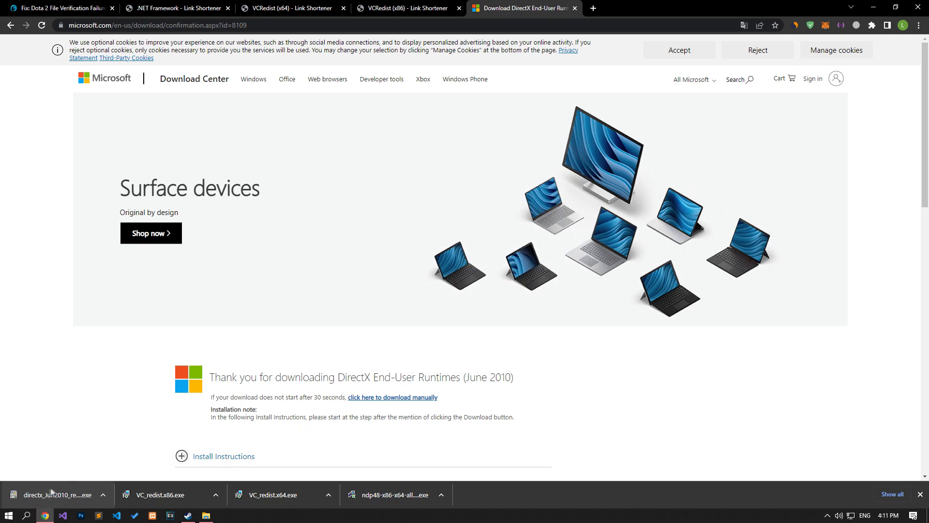
Extract directx_Jun2010_redist.exe into C:\Users\RAMAZAN\Desktop\New folder (3) and view the folder.
left_click(56, 493)
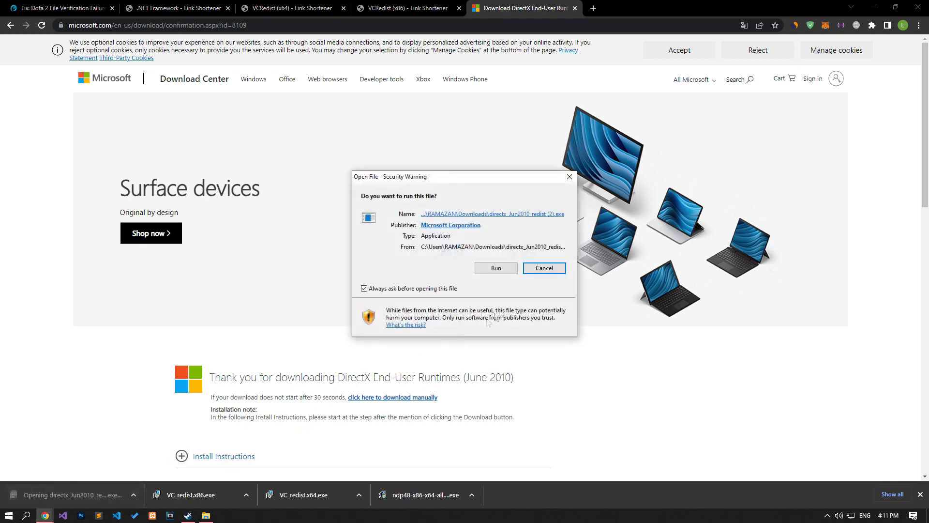
left_click(496, 268)
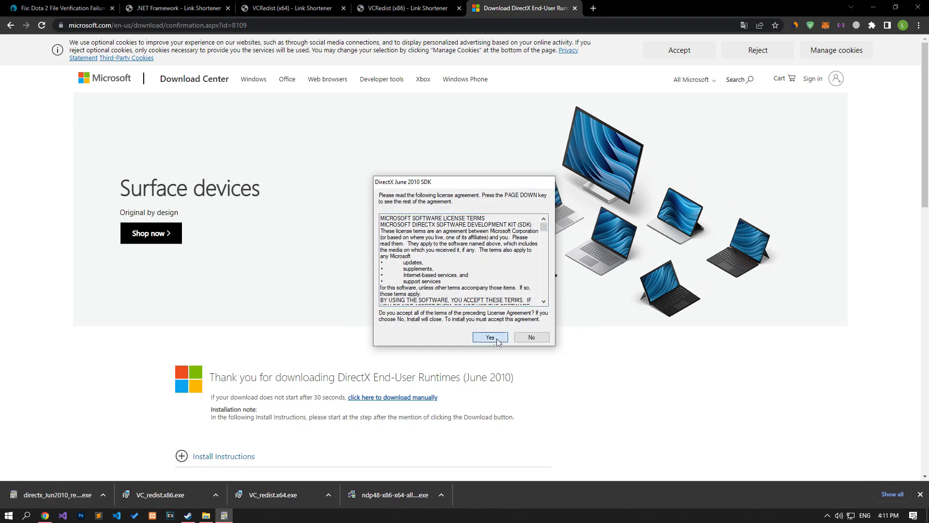
left_click(489, 337)
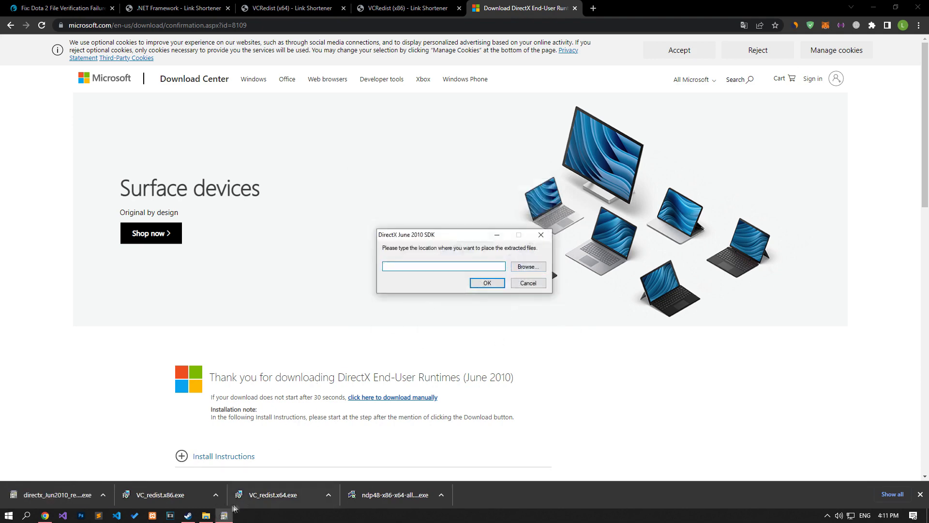
left_click(527, 266)
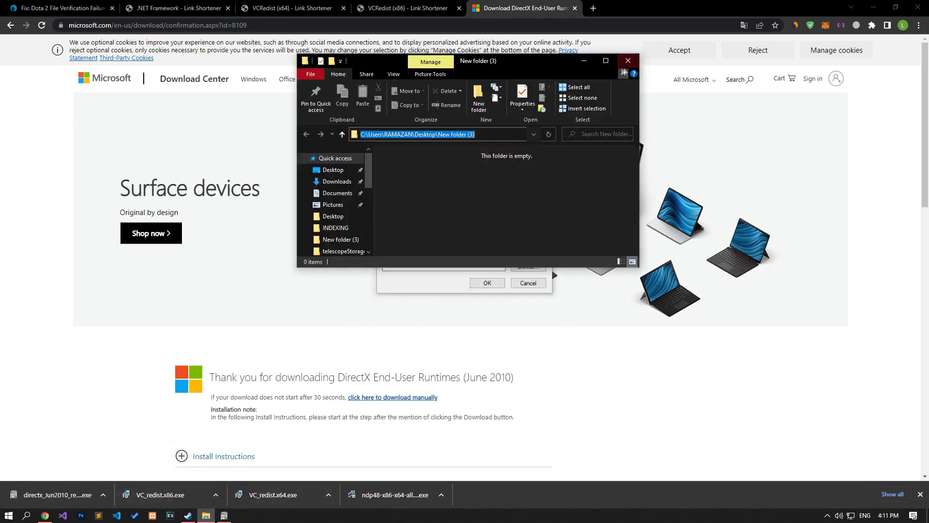
left_click(627, 60)
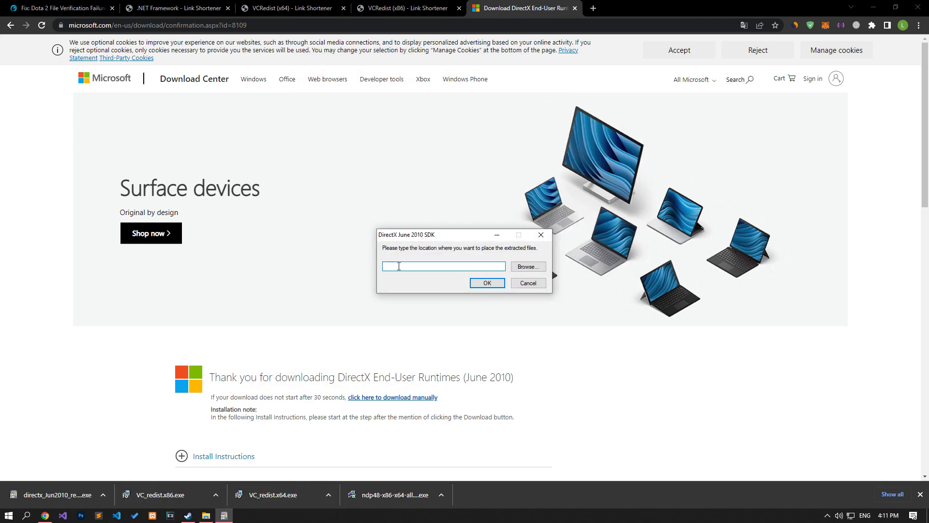
type("C:\\Users\\RAMAZAN\\Desktop\\New folder (3)")
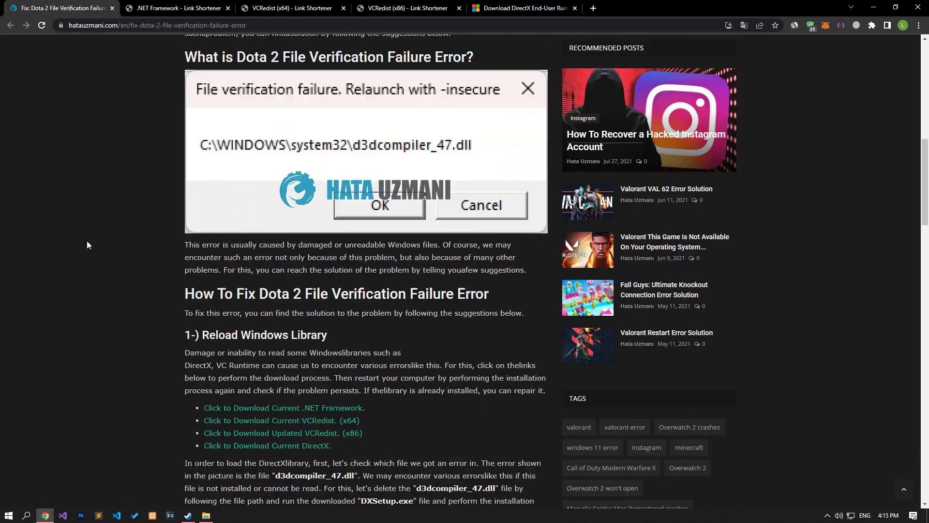
mouse_move(320, 154)
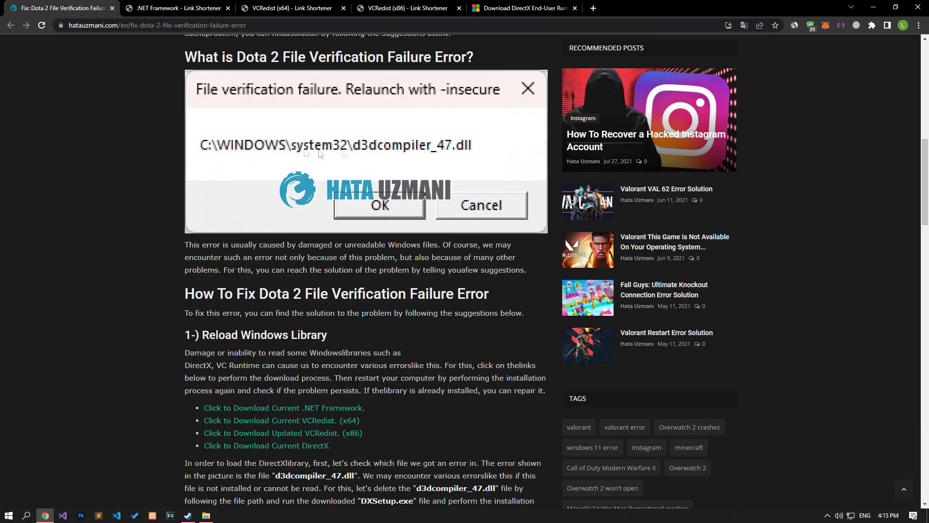
left_click(206, 515)
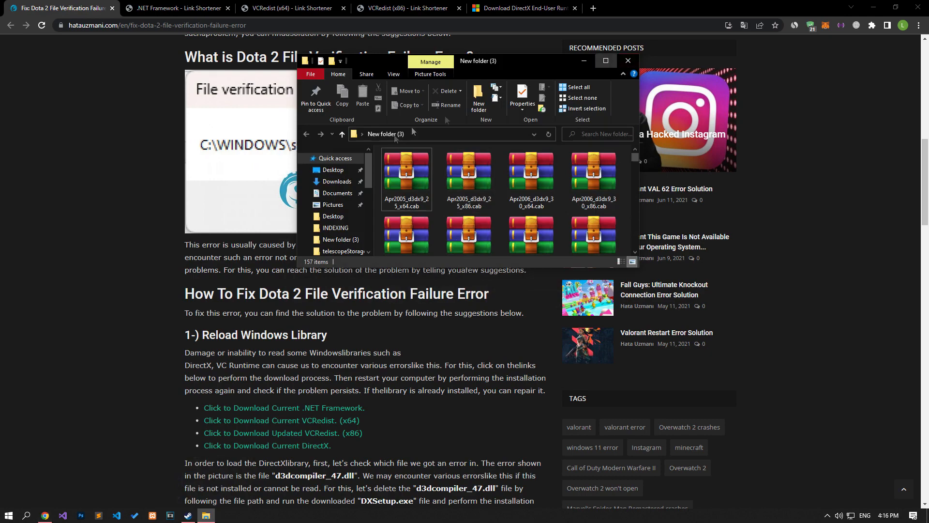
Launch DXSETUP.exe from the extracted folder, accept the agreement and install the DirectX runtime.
left_click(605, 60)
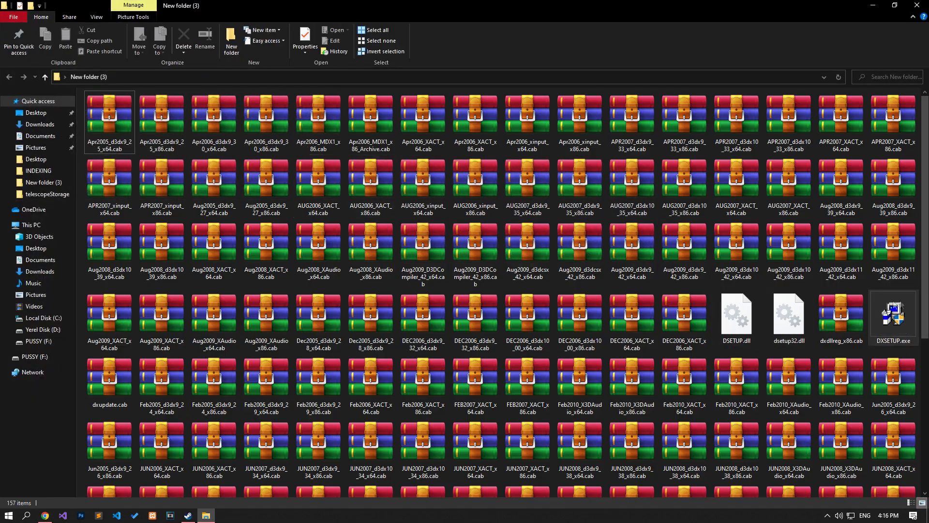
left_click(893, 317)
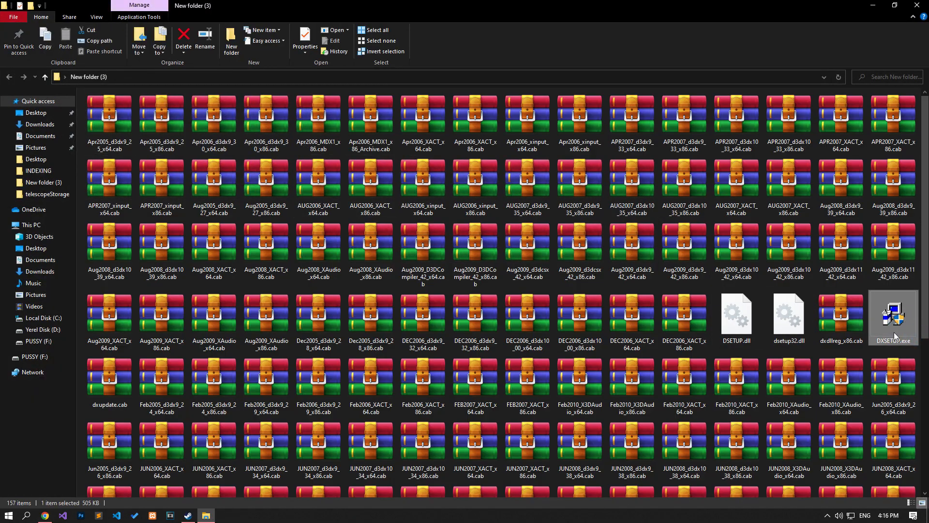
double_click(893, 315)
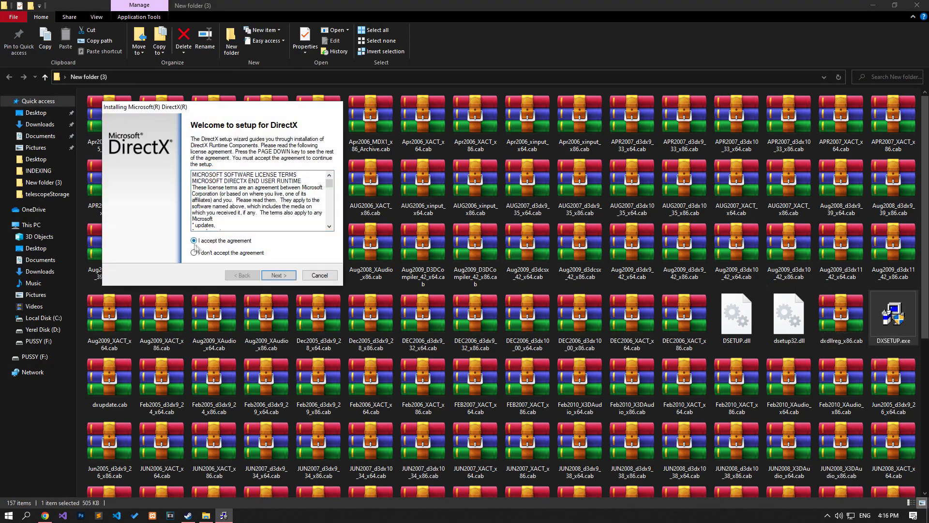
left_click(278, 275)
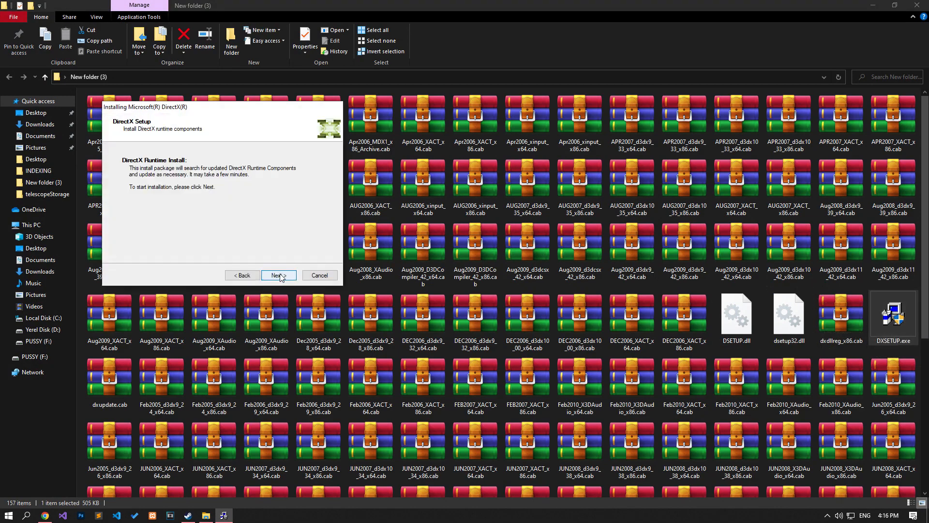
left_click(279, 275)
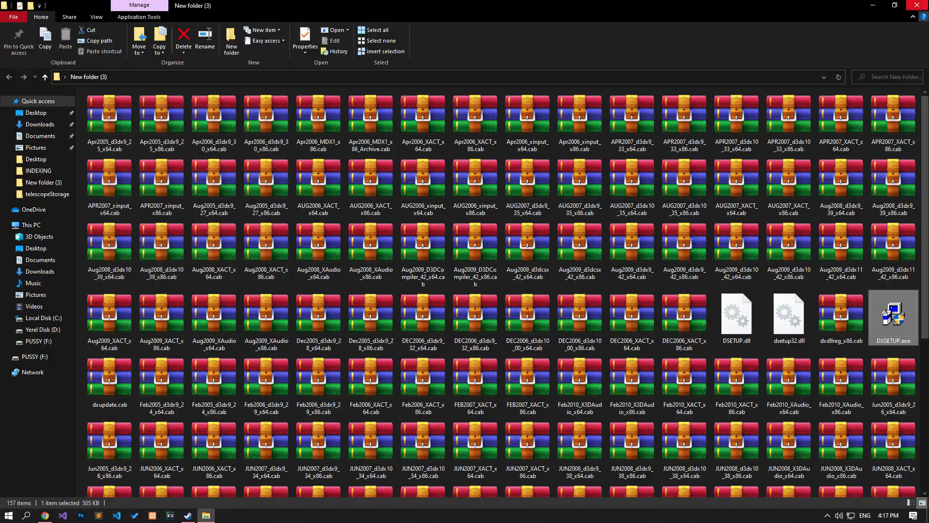
Read step 2 of the repair article, then bring up the Steam game library.
left_click(8, 514)
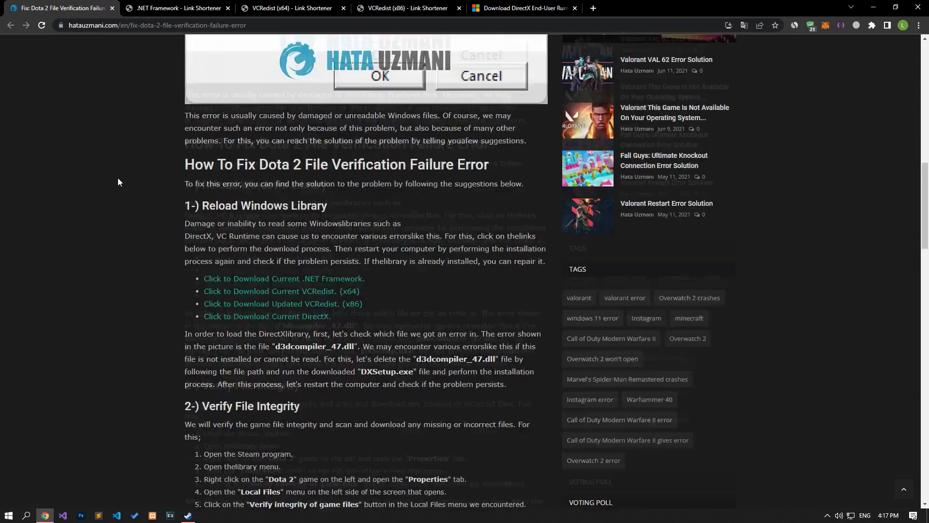
scroll("down", 3)
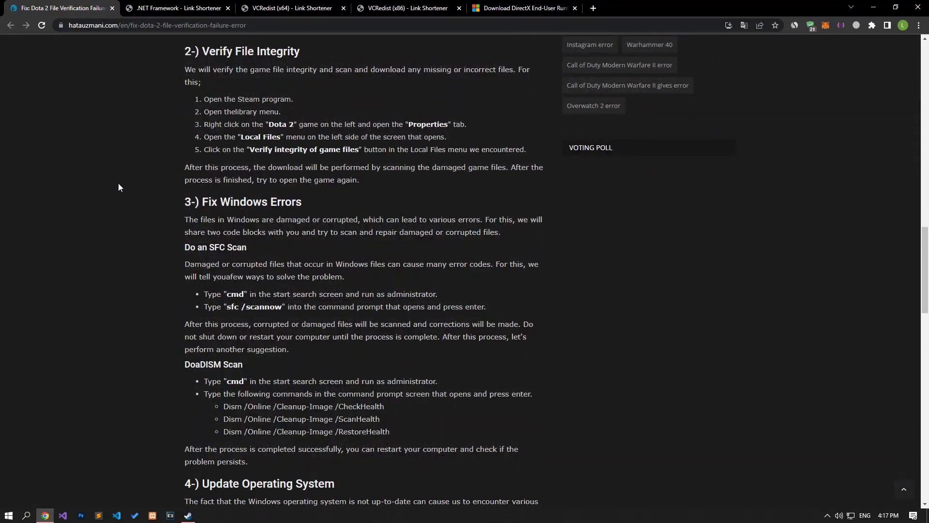
left_click(187, 515)
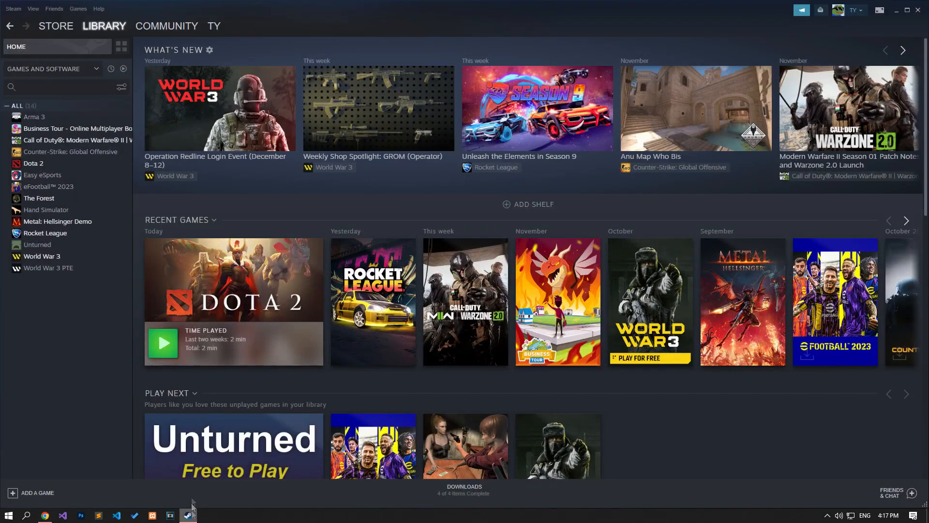
Verify integrity of Dota 2's game files via Properties > Local Files, then return to the article.
left_click(104, 25)
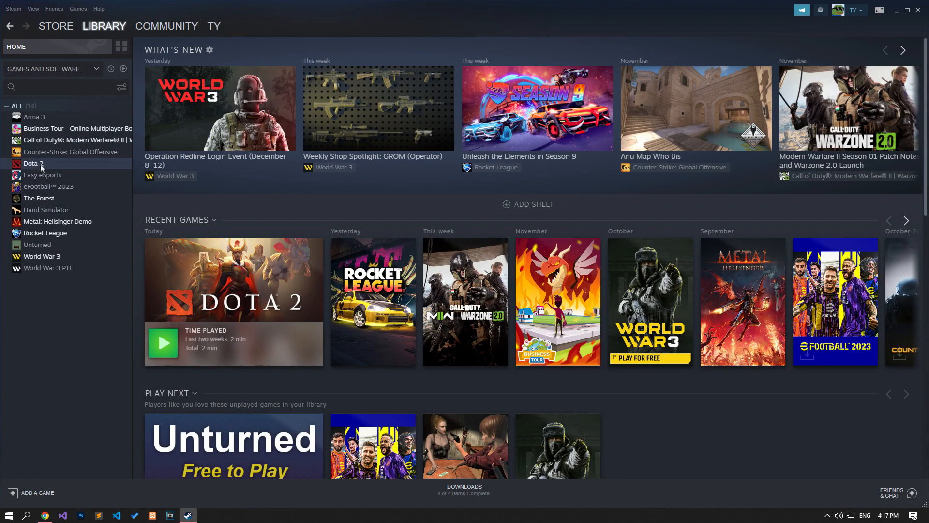
mouse_move(45, 233)
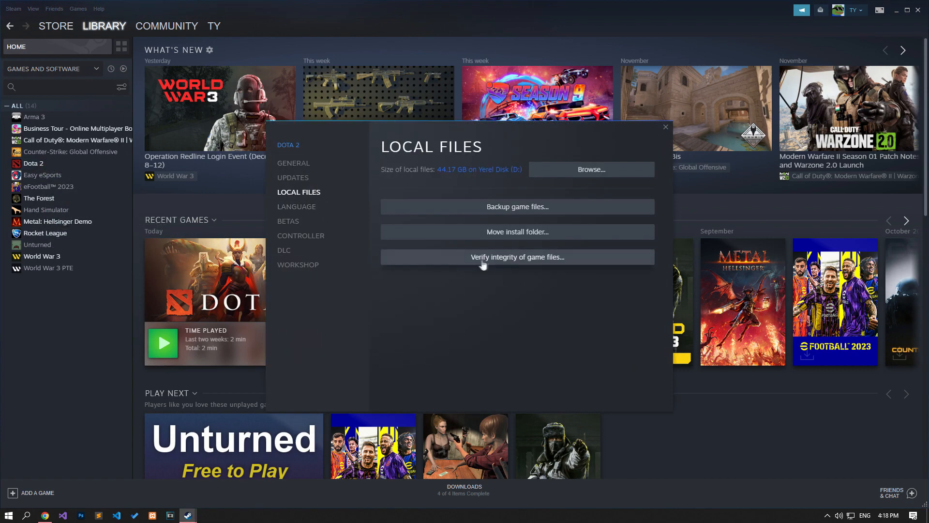
mouse_move(542, 268)
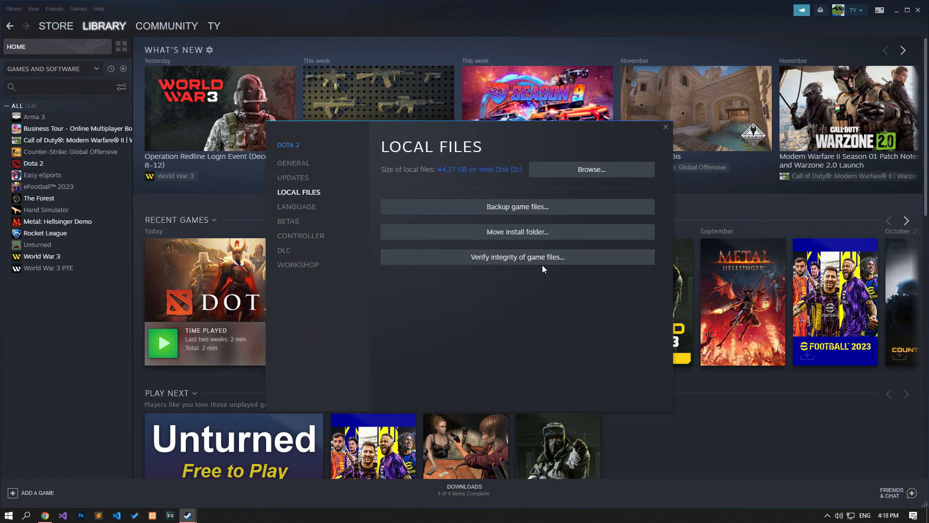
left_click(664, 127)
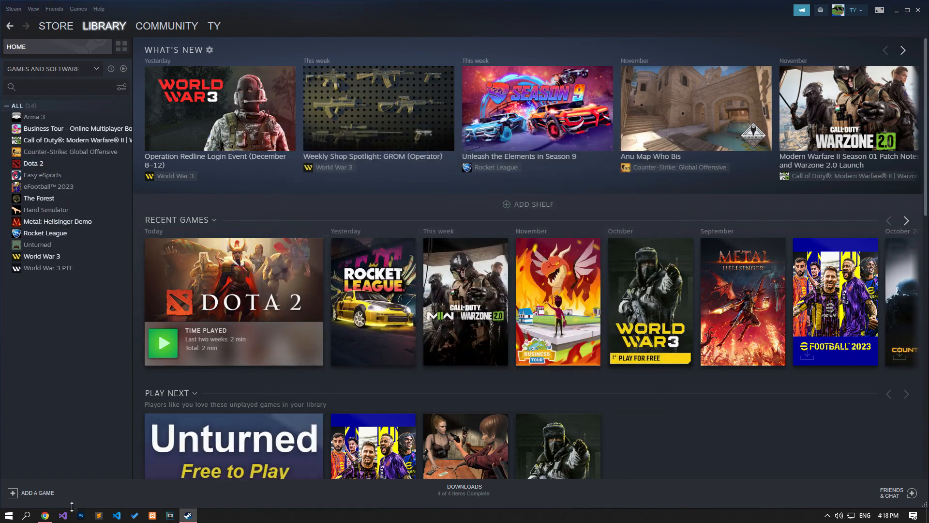
left_click(44, 518)
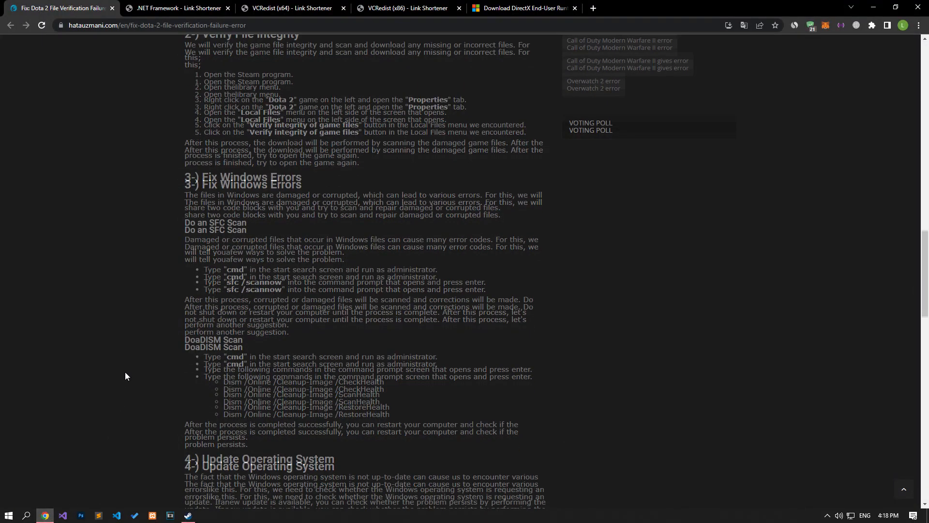
Launch an administrator Command Prompt from Start search with sfc /scannow entered.
scroll("down", 3)
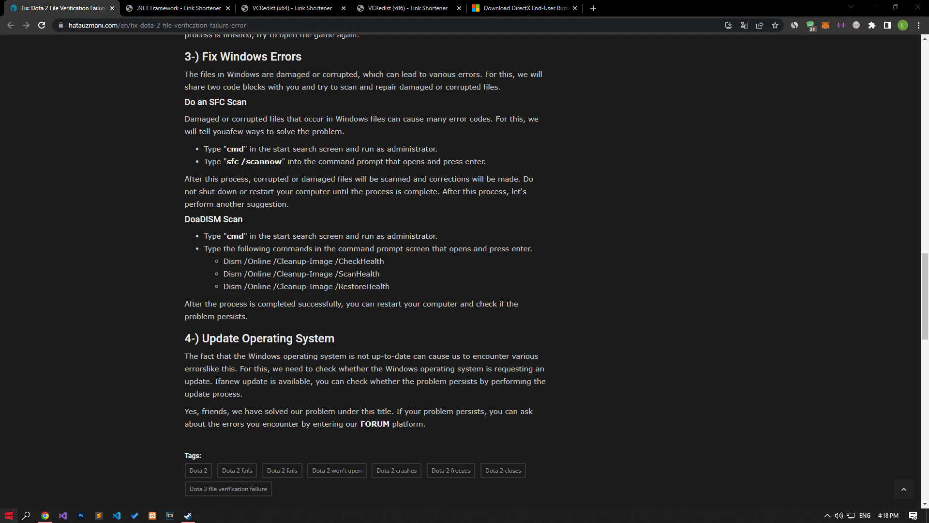
left_click(8, 515)
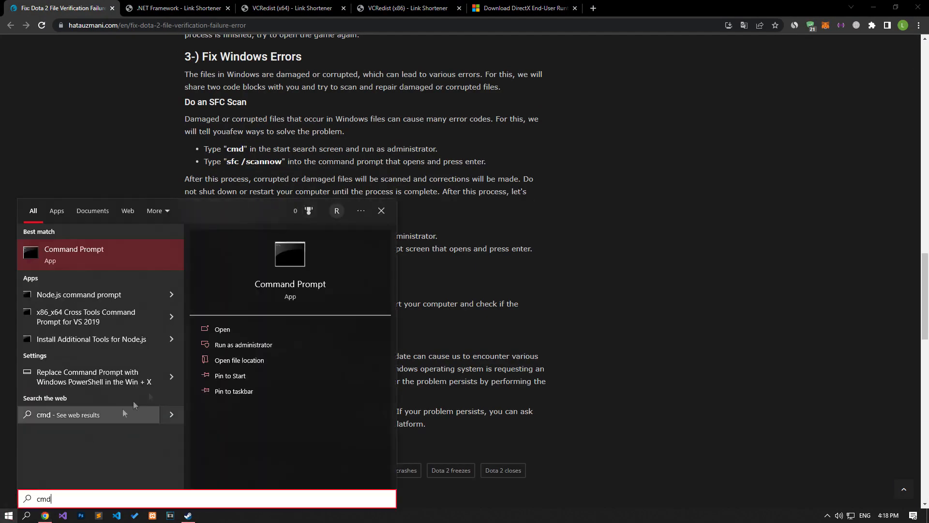
mouse_move(266, 349)
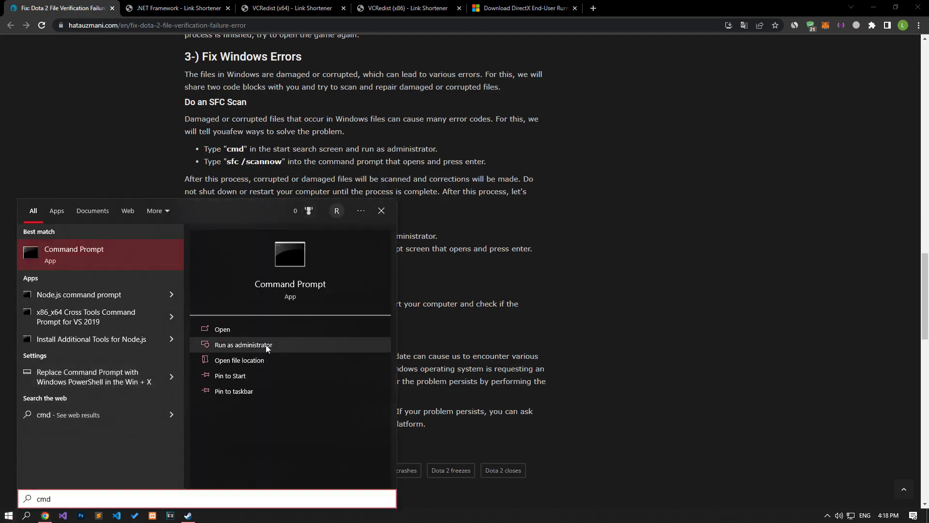
left_click(243, 344)
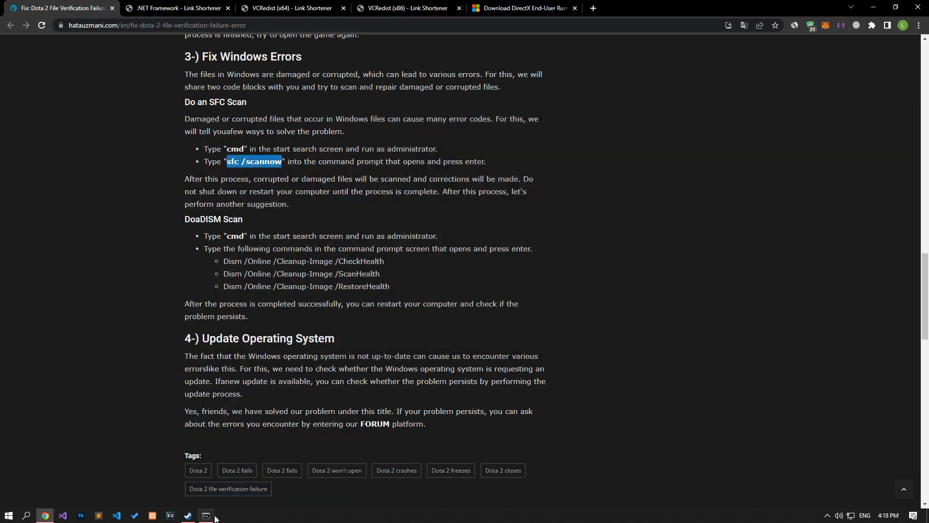
left_click(205, 515)
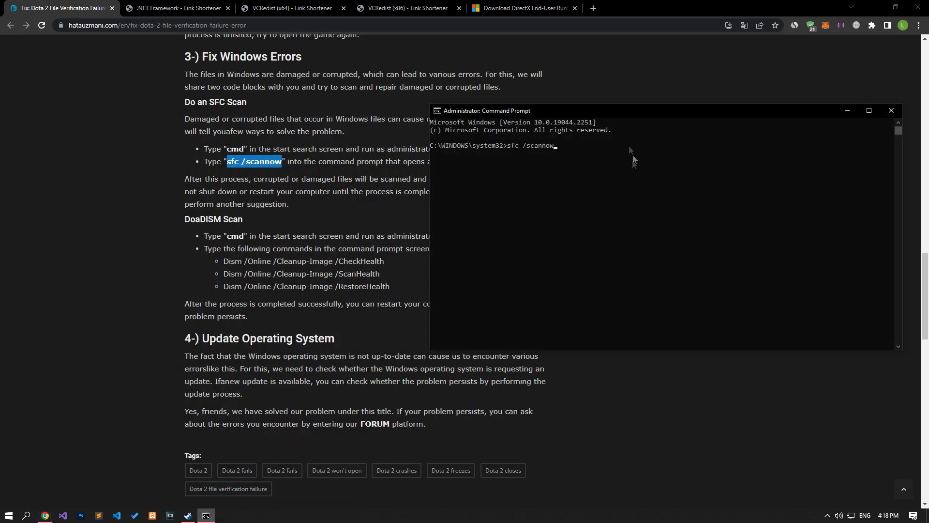
Submit the sfc /scannow scan and close the administrator Command Prompt.
key("Backspace")
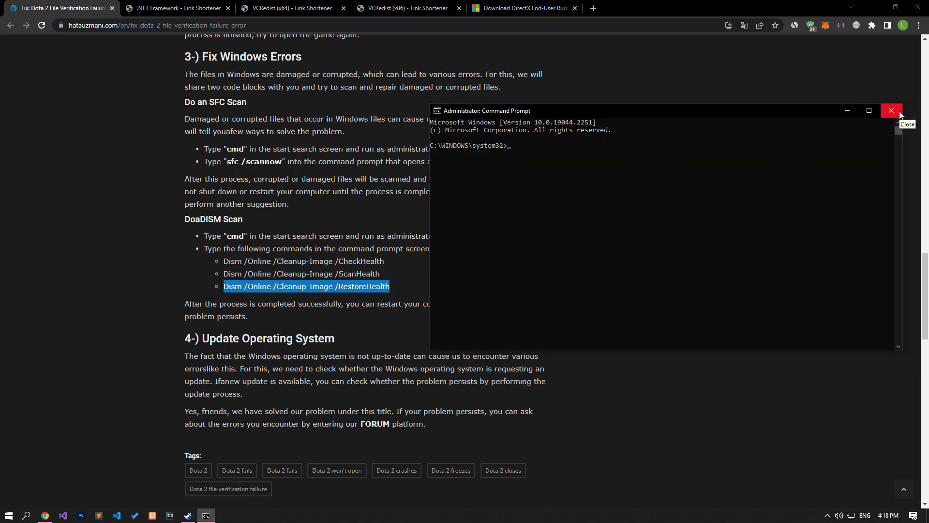
left_click(892, 110)
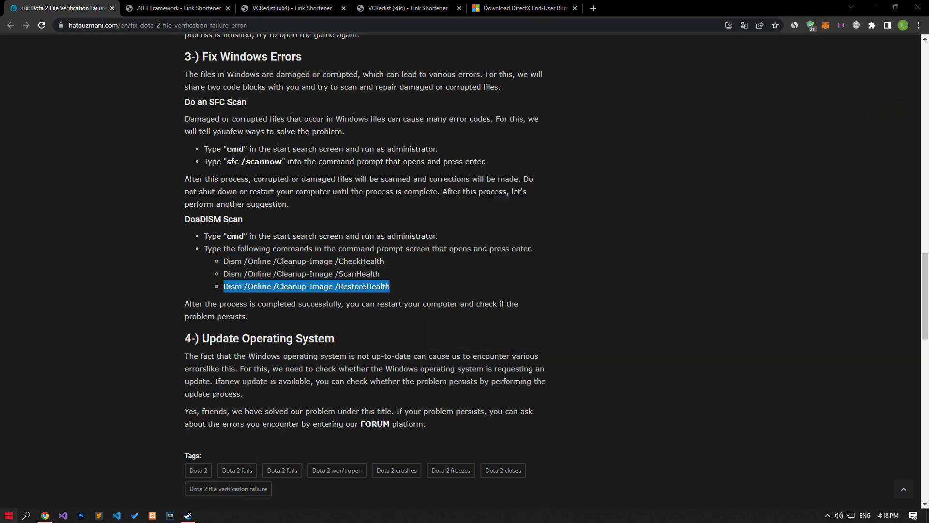
Check Windows Update via Start > Settings > Update & Security; it reports up to date.
left_click(9, 514)
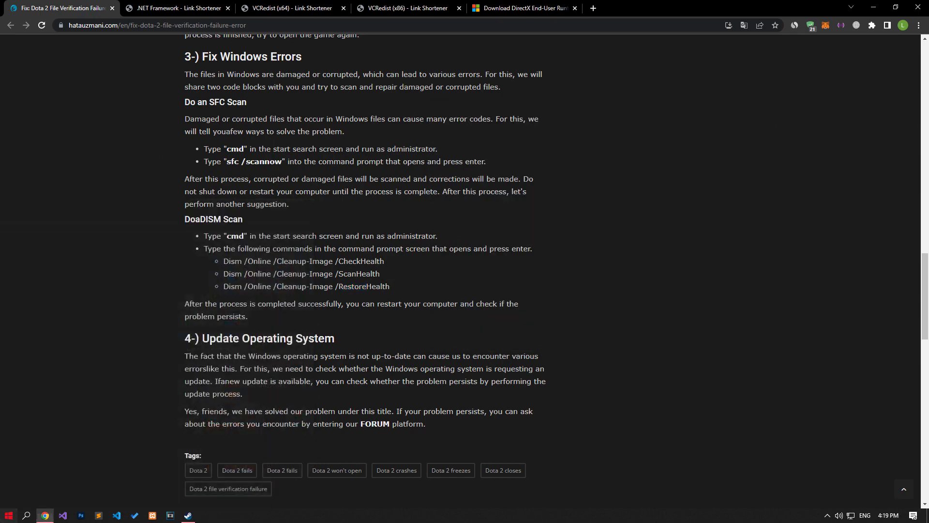
left_click(9, 514)
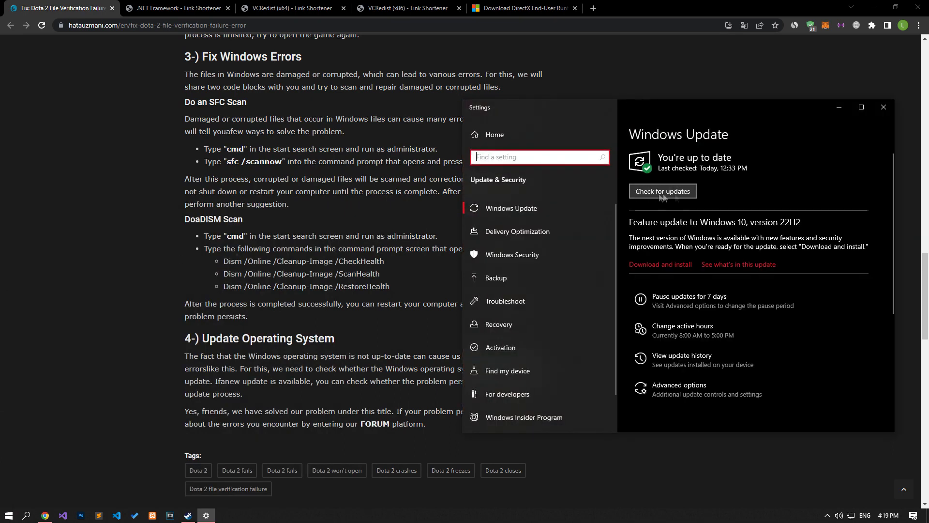
mouse_move(844, 159)
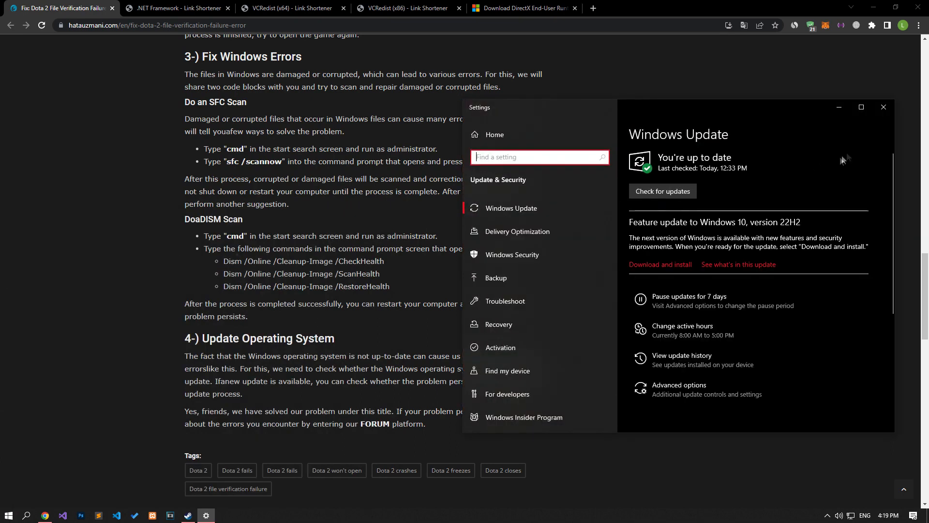
mouse_move(884, 108)
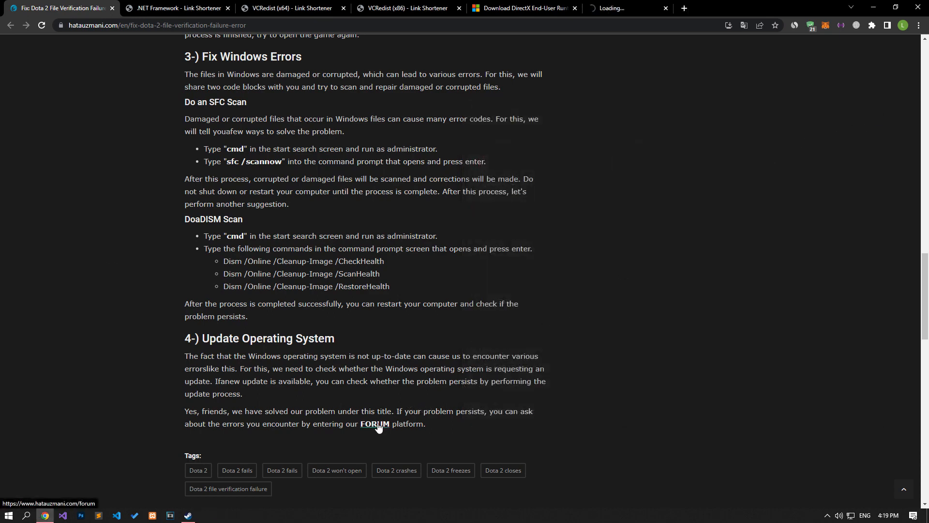
Start a new thread on the Hata Uzmani forum, reaching the section chooser.
left_click(374, 426)
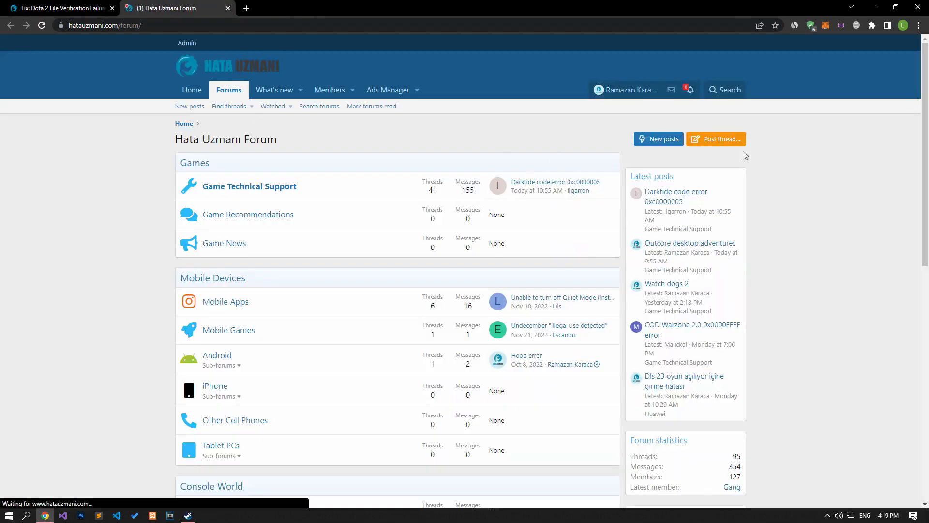
left_click(715, 138)
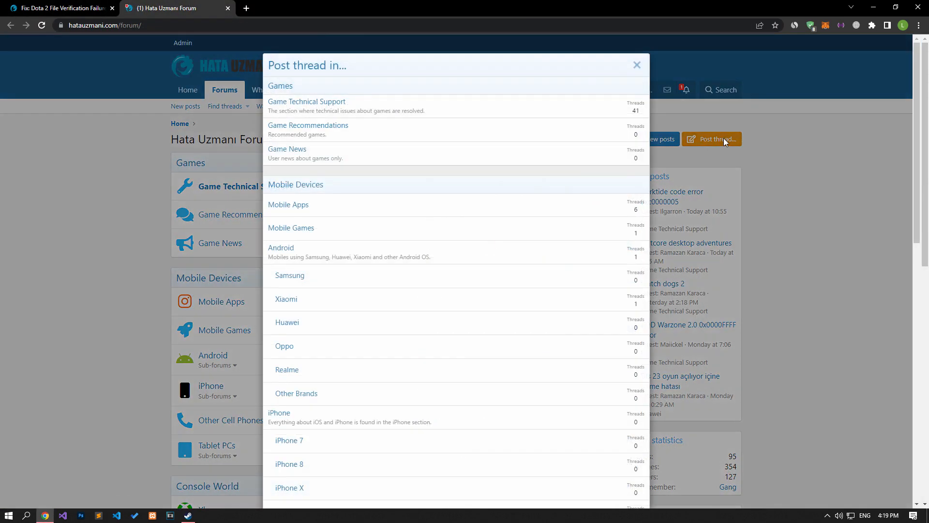